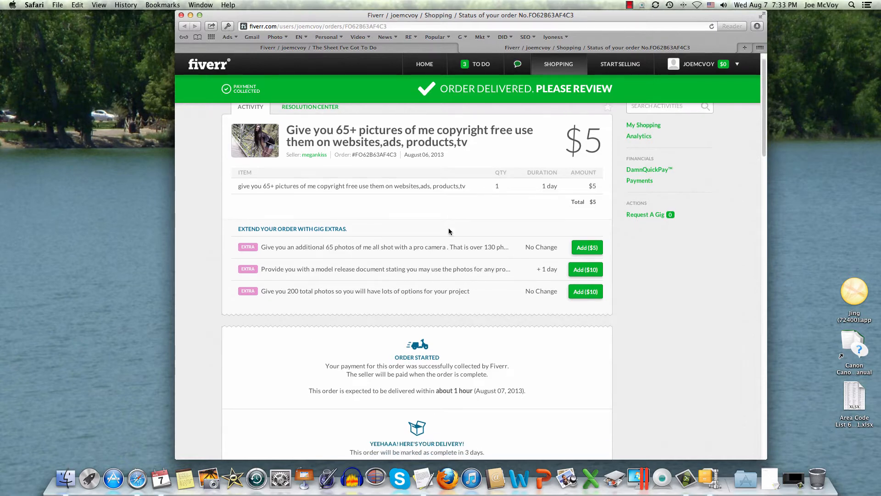
Step: Scroll the Fiverr order page down to the delivered 66_photos.zip file
scroll("down", 3)
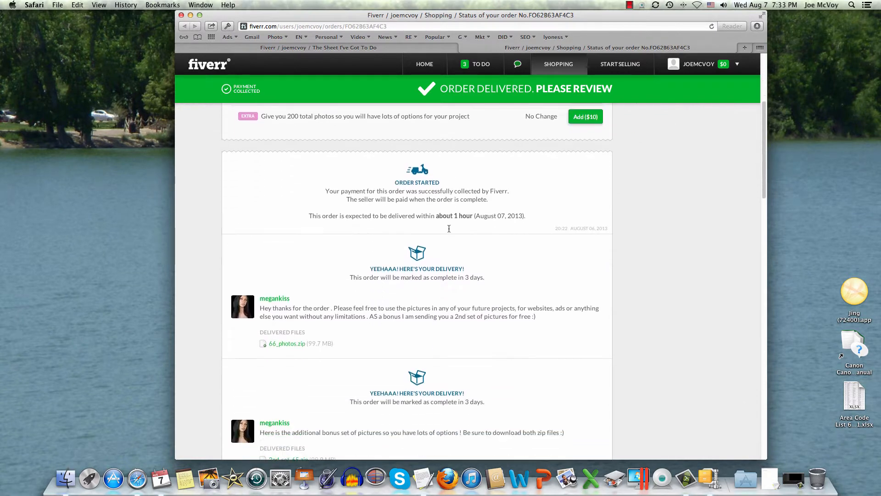
scroll("down", 3)
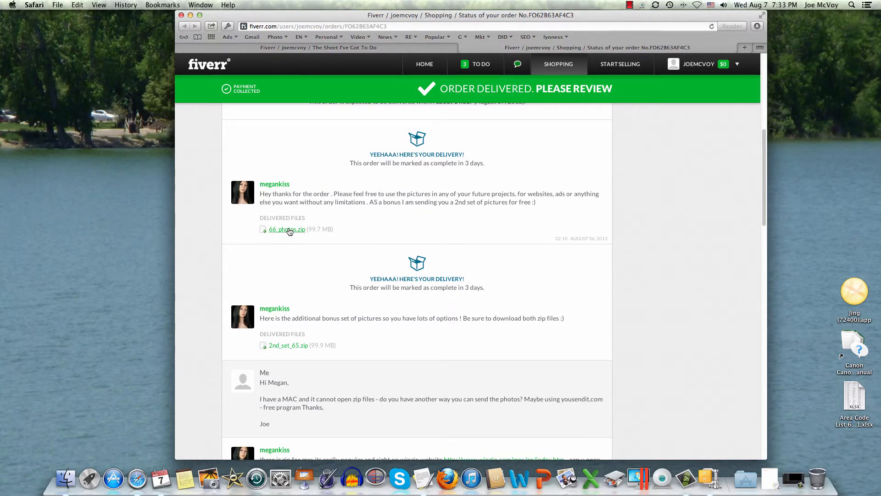
Step: Save the 66_photos.zip link via Download Linked File As, named 66_photosb.zip
right_click(287, 230)
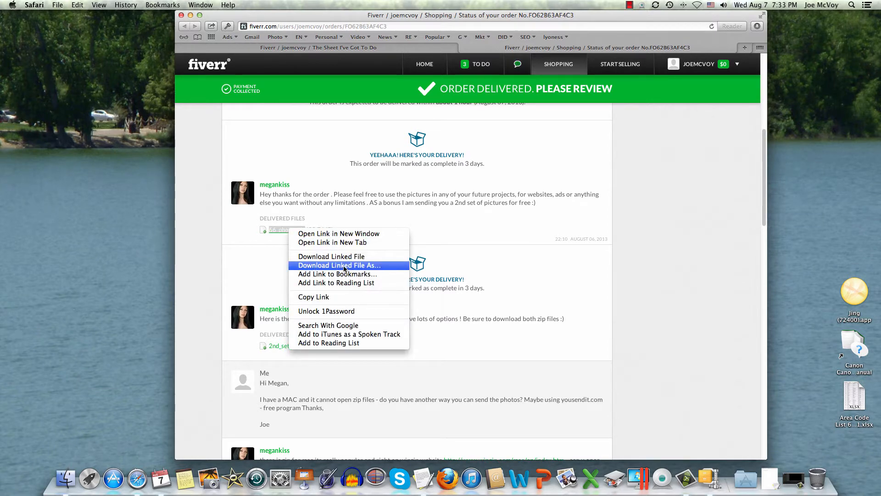
left_click(337, 265)
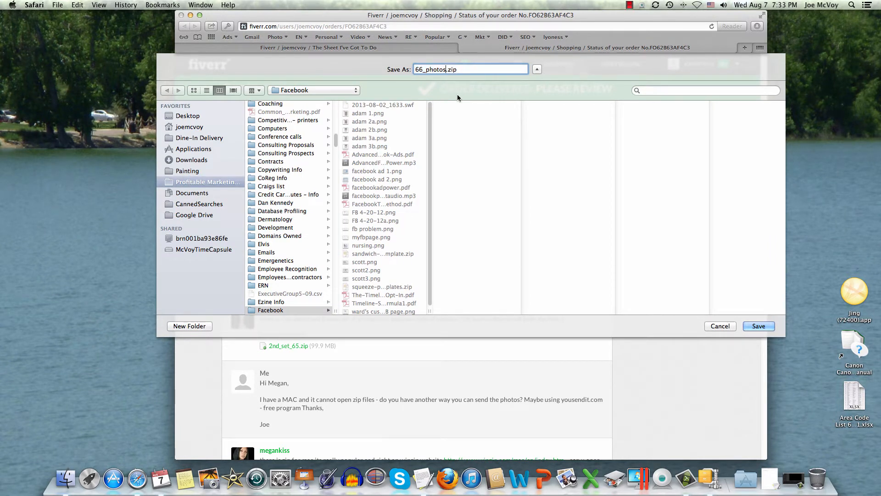
type("b")
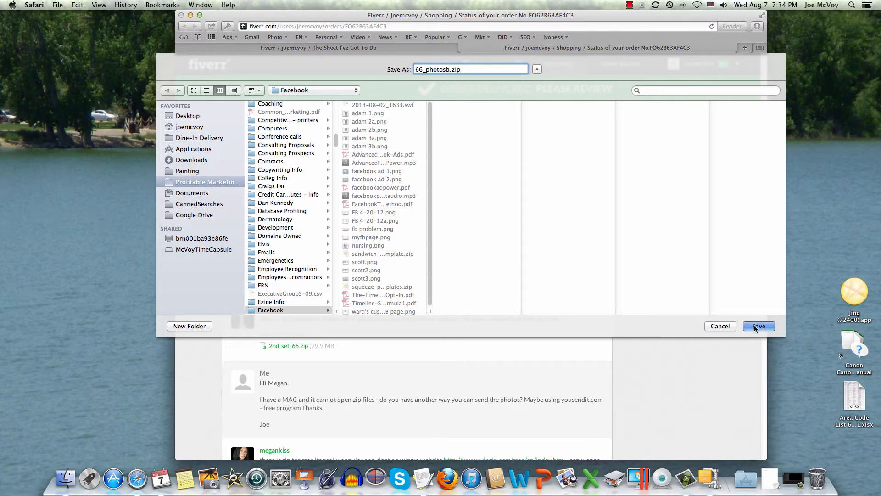
left_click(758, 326)
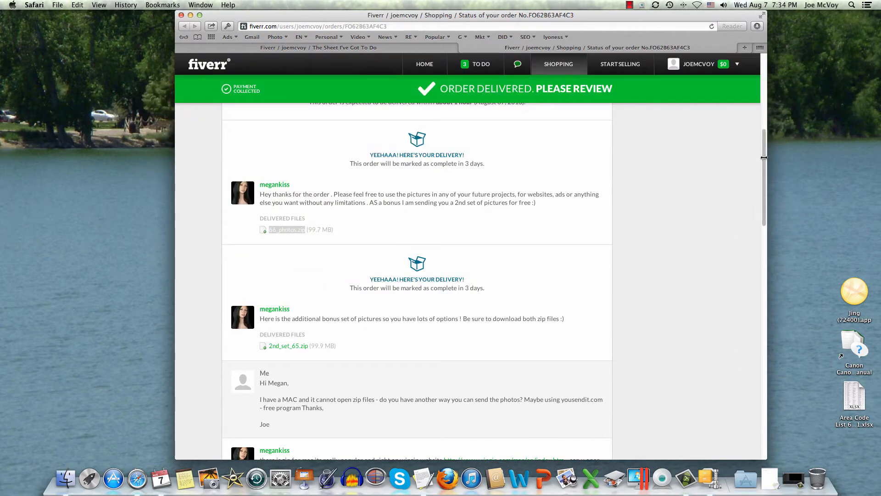
Step: Show Safari's downloads list, revealing the 43 KB 66_photosb.zip.html file
left_click(757, 26)
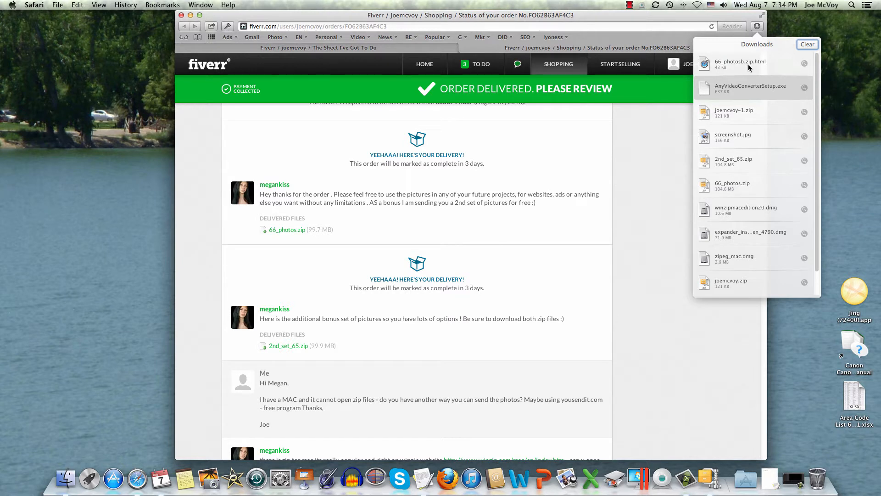
mouse_move(763, 67)
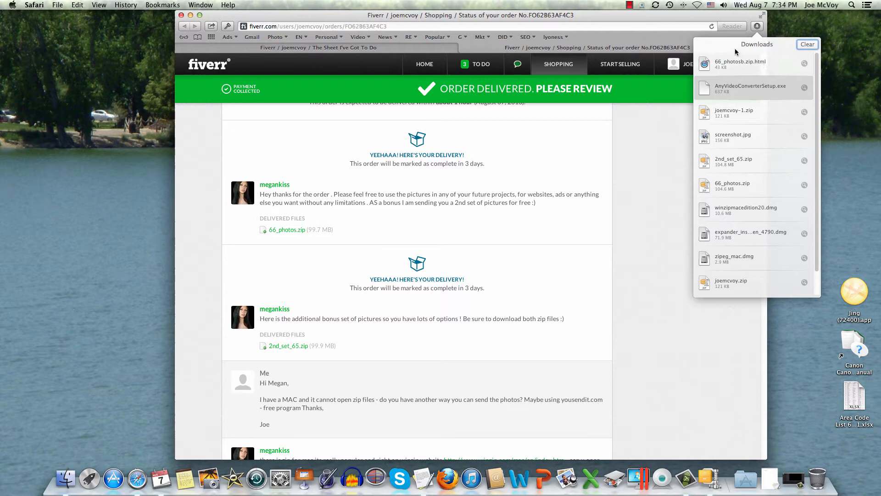
Step: Dismiss the downloads popover to see both delivered zip files again
left_click(622, 97)
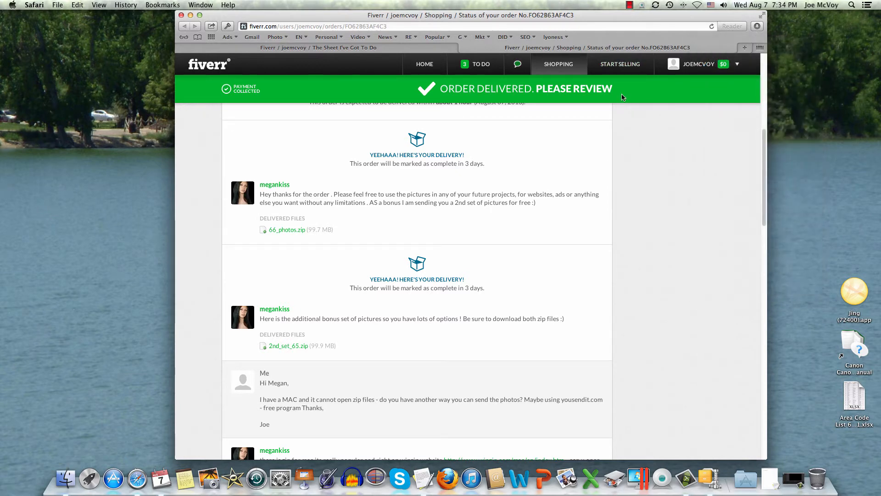
mouse_move(595, 124)
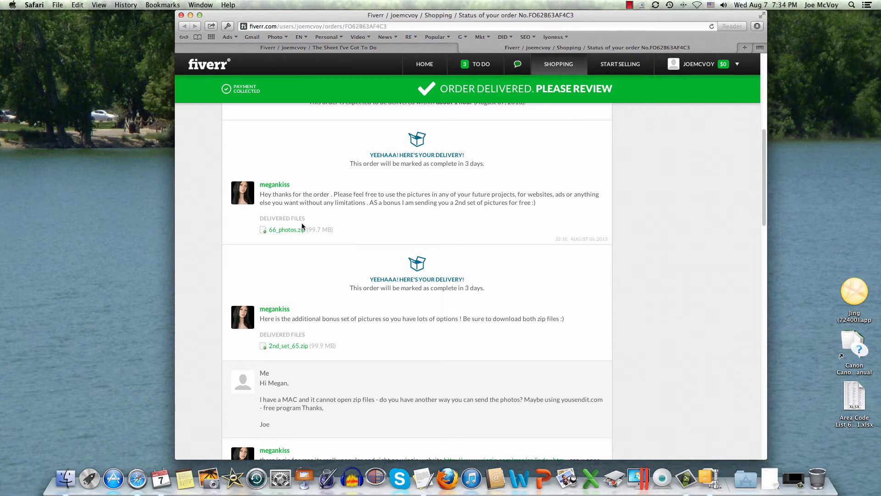
mouse_move(286, 230)
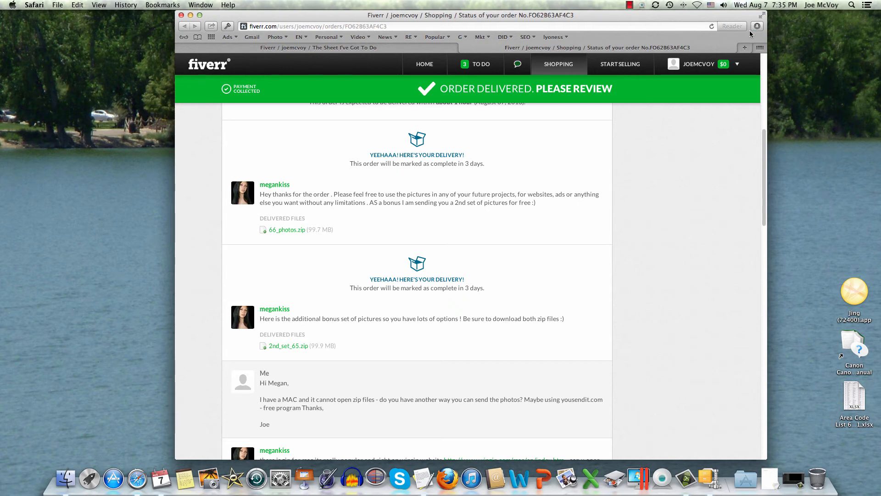
Step: Show the downloads list with the new 104.6 MB 66_photos.zip at top
left_click(757, 26)
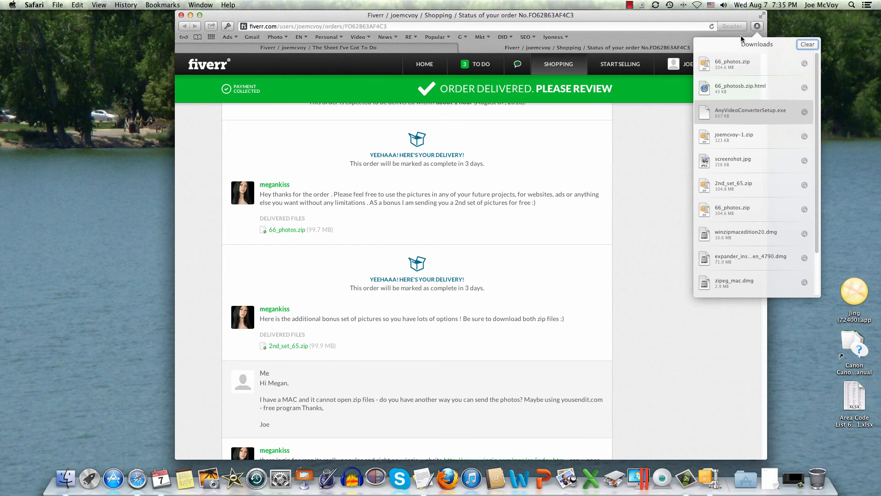
mouse_move(771, 66)
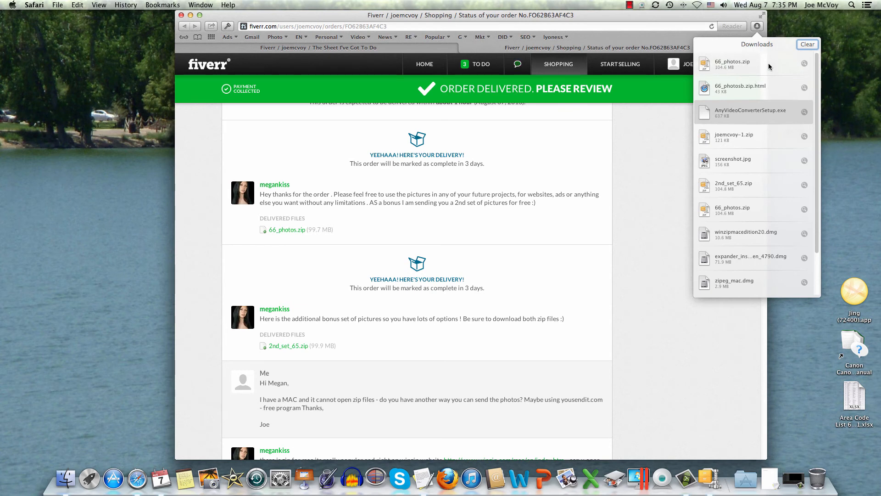
mouse_move(726, 72)
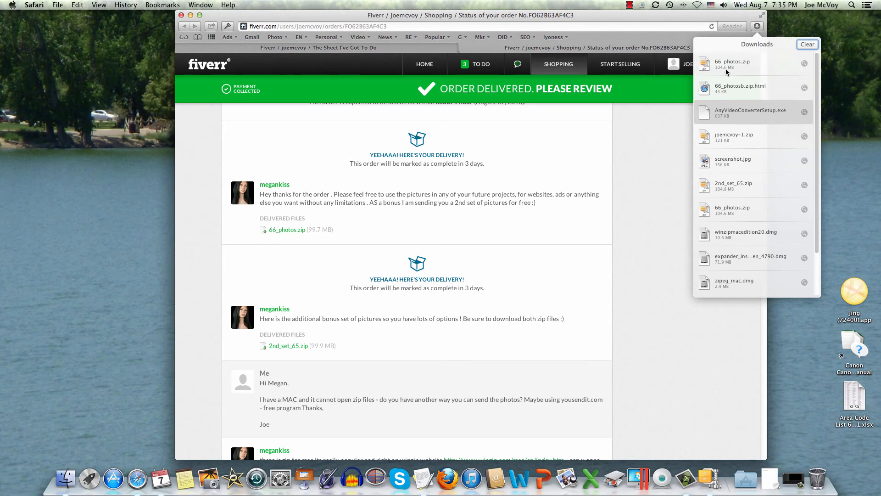